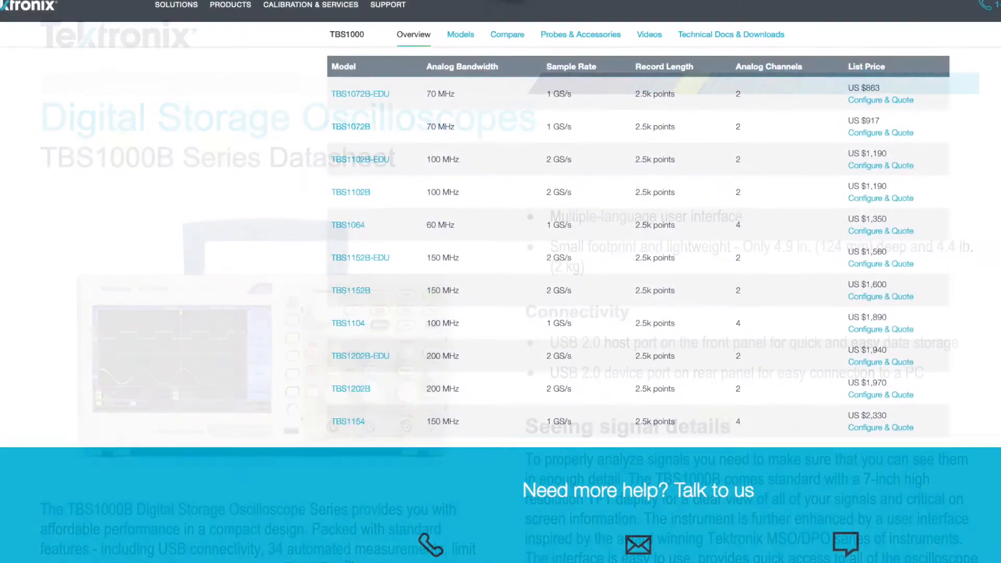
{"action": "scroll", "scroll_direction": "down", "scroll_amount": 3}
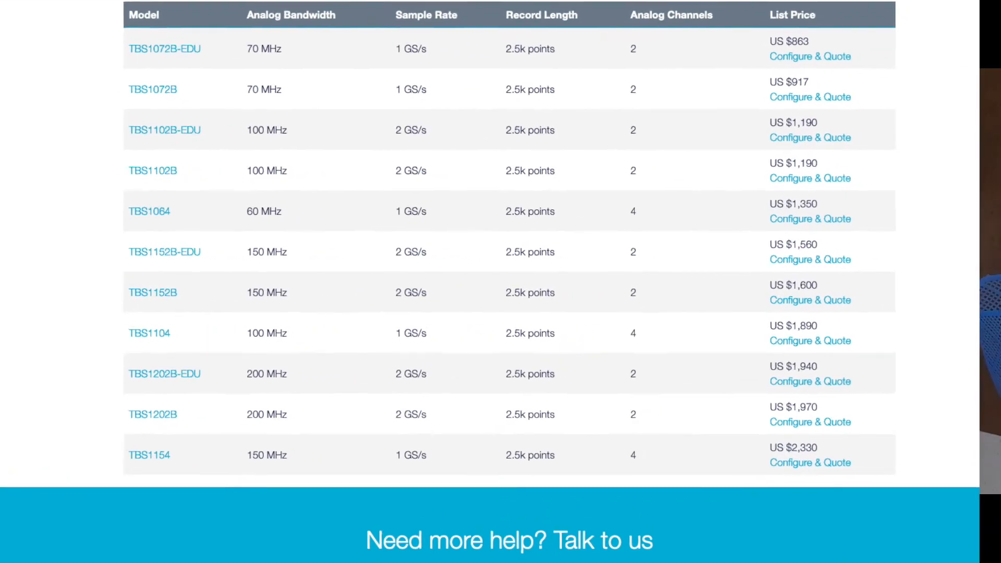
{"action": "scroll", "scroll_direction": "down", "scroll_amount": 3}
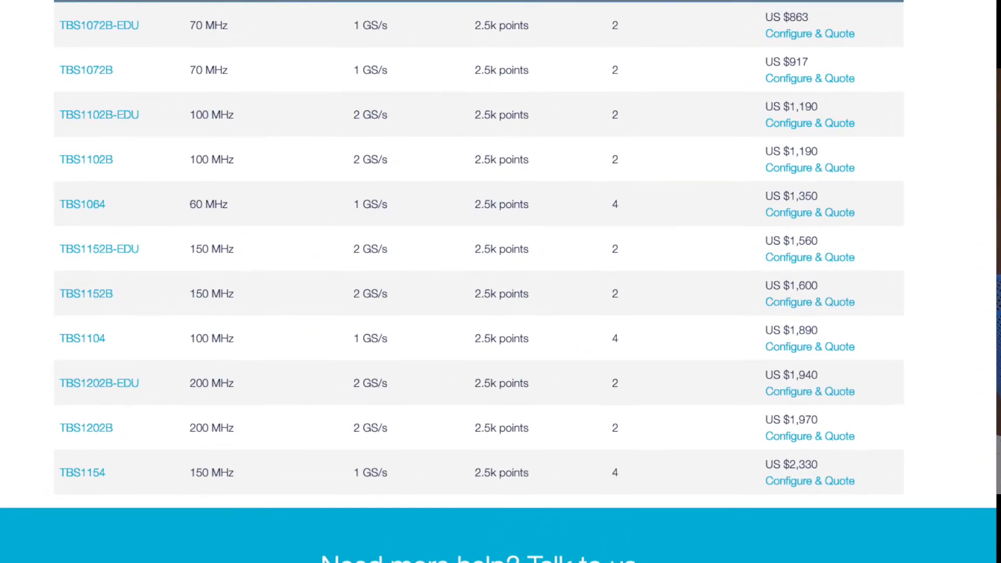